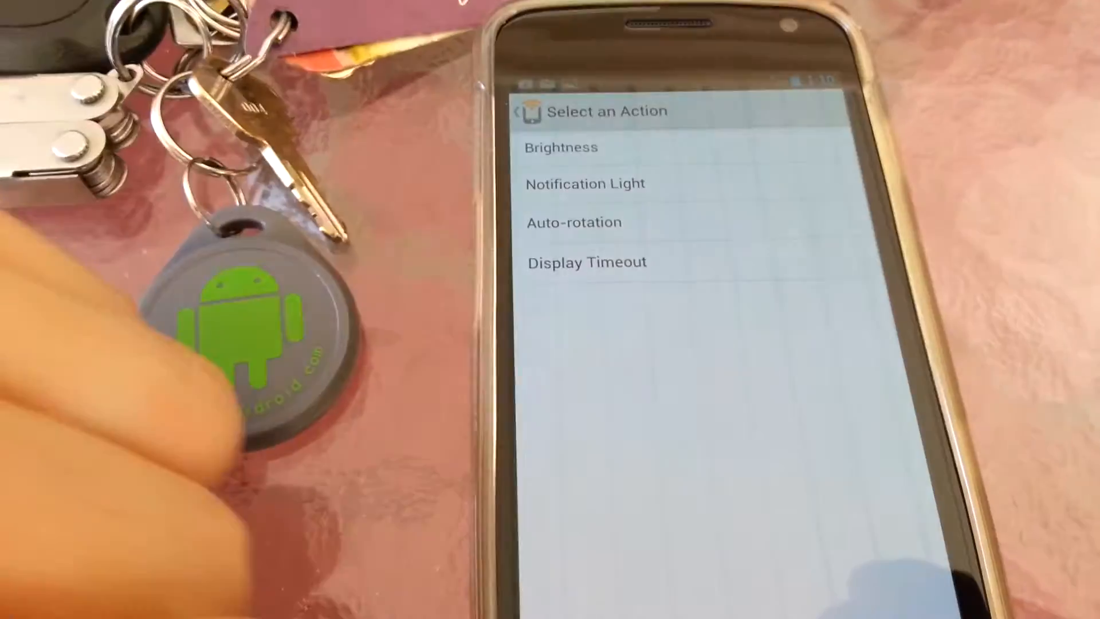
# - Scroll the action picker from Display down to the Sound actions (Ring type, Ring volume, Vibrate)
pyautogui.scroll(3)
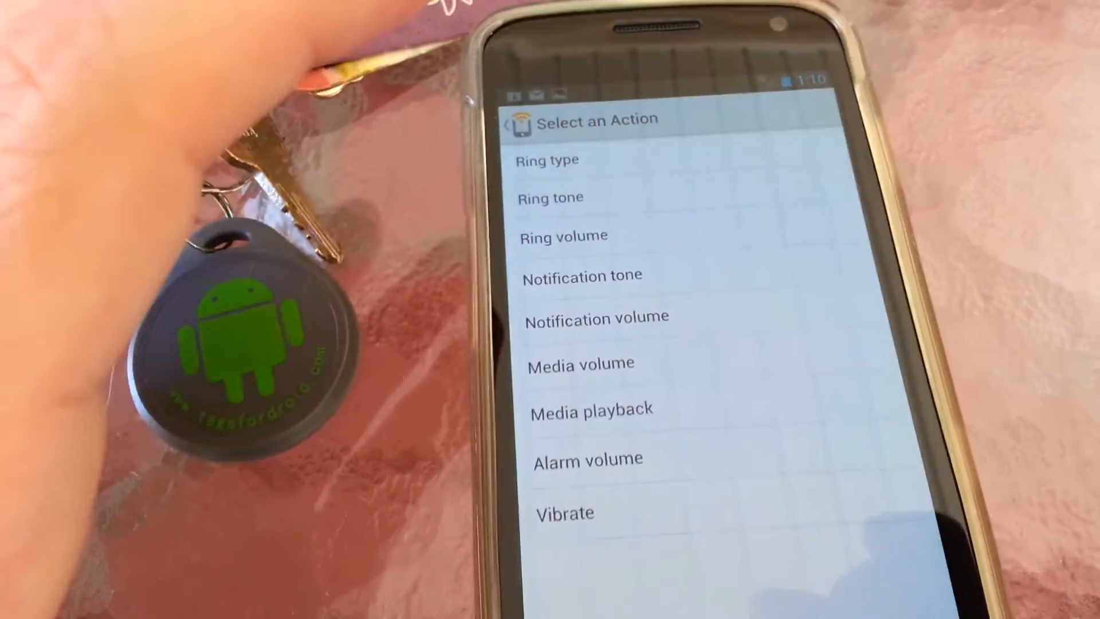
# - Configure a Ring type action set to Normal and confirm it, reaching the Assign Task list
pyautogui.click(565, 512)
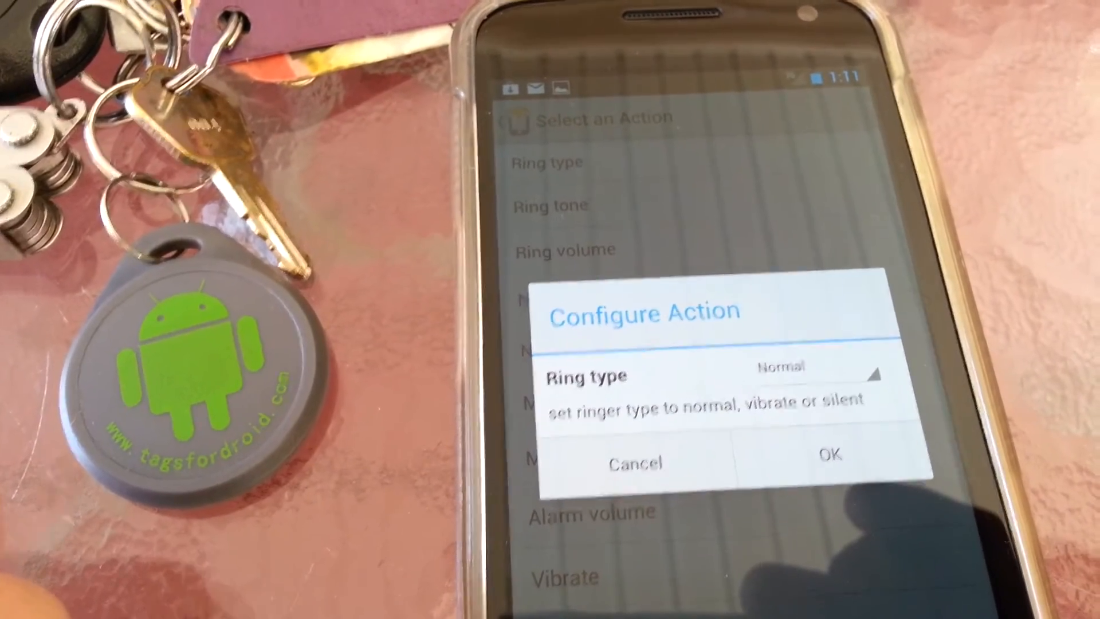
pyautogui.click(828, 461)
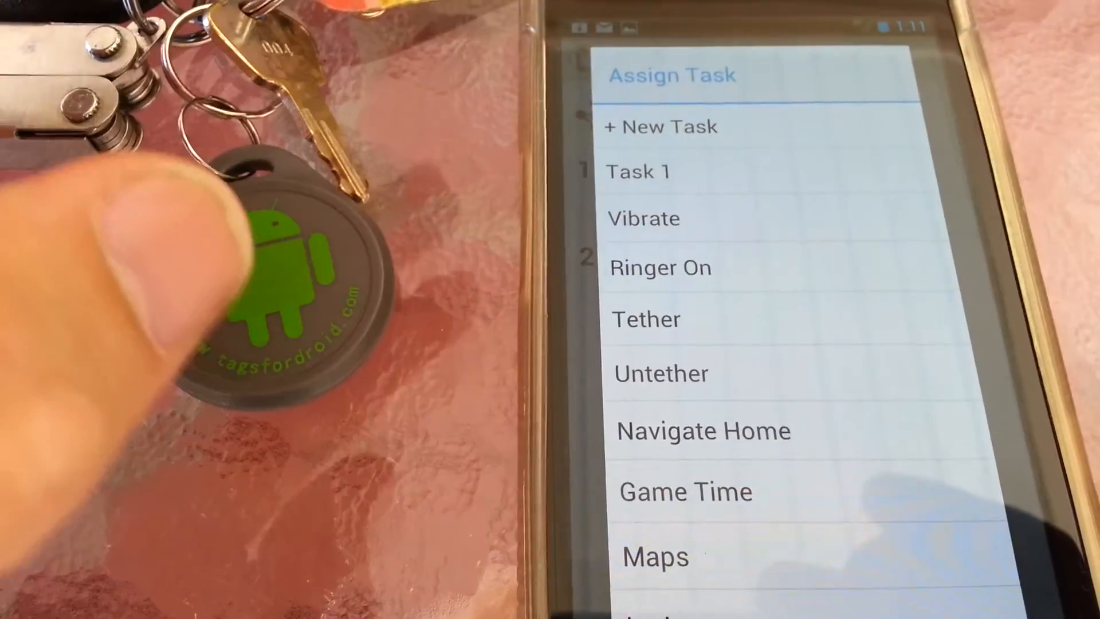
# - Assign Vibrate to slot 1 and Ringer On to slot 2, then finish the 39-byte switch for writing
pyautogui.click(643, 217)
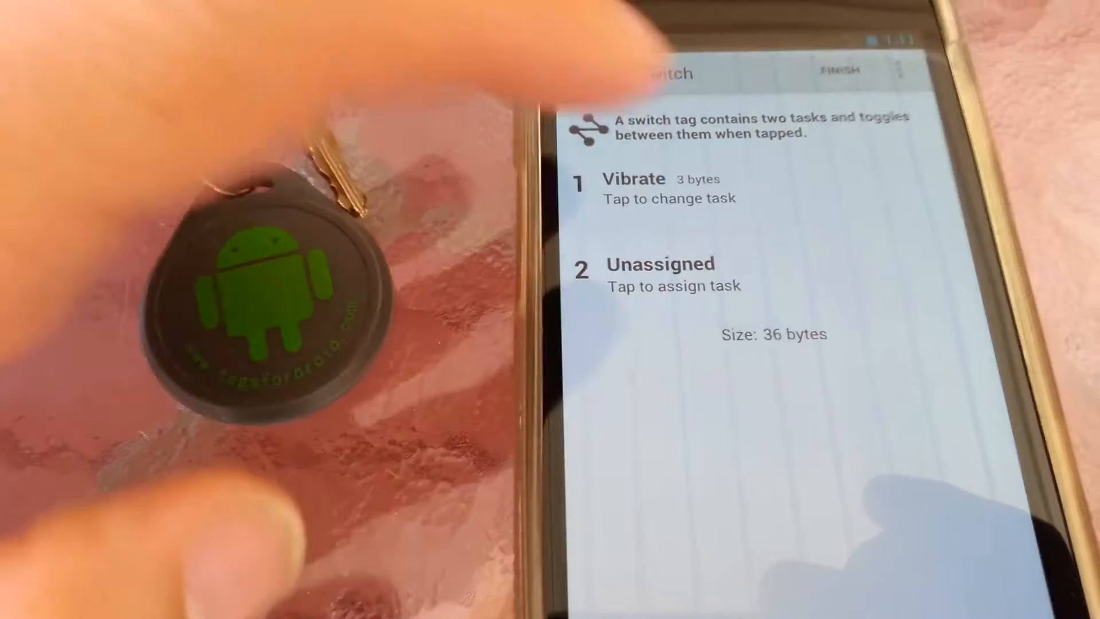
pyautogui.click(660, 274)
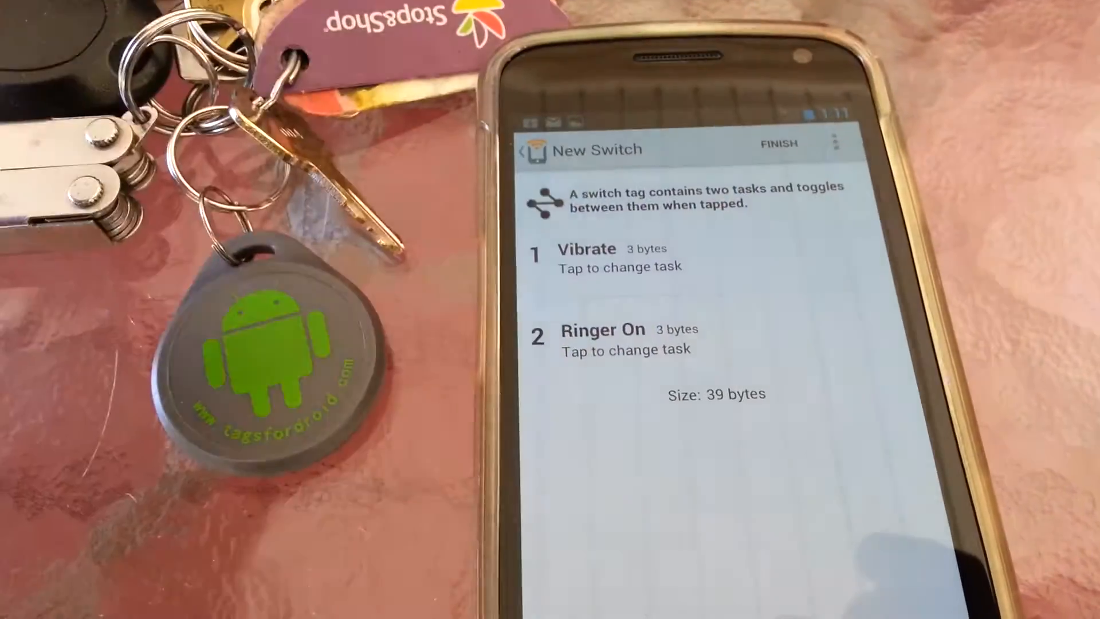
pyautogui.click(777, 143)
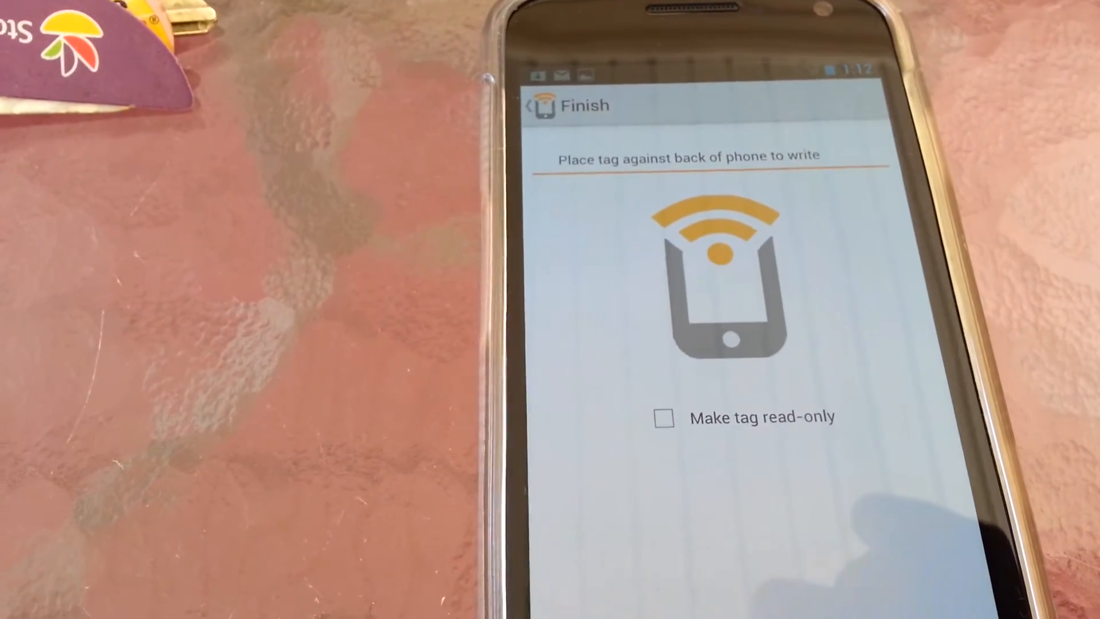